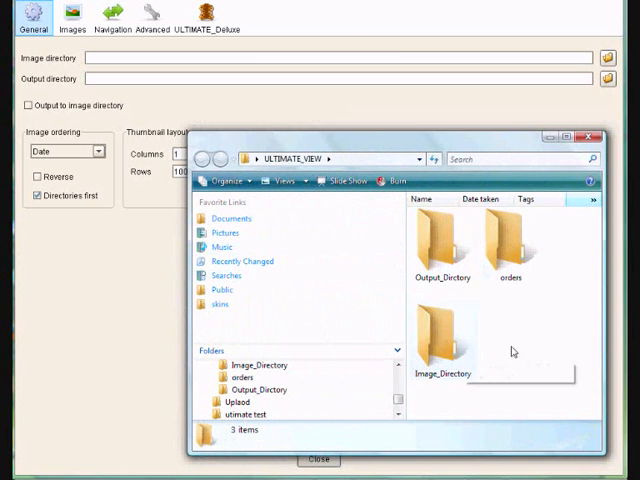
mouse_move(436, 380)
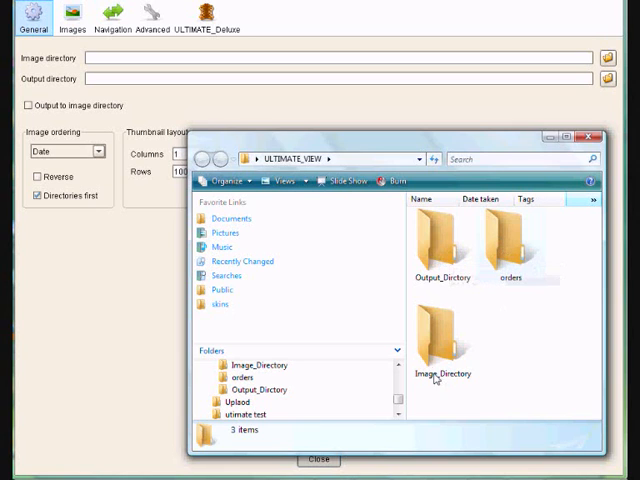
mouse_move(520, 260)
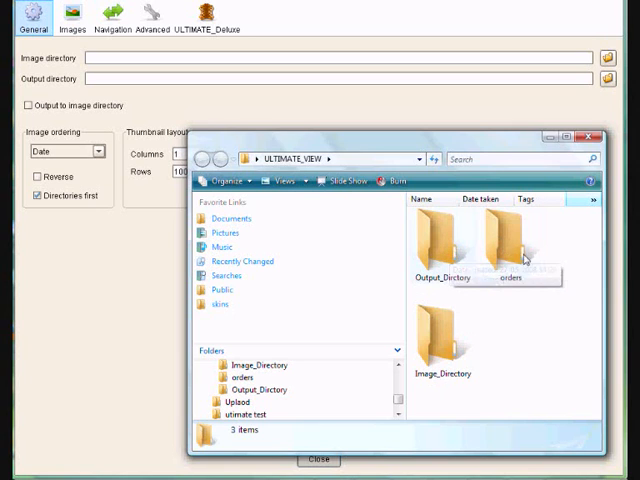
mouse_move(444, 328)
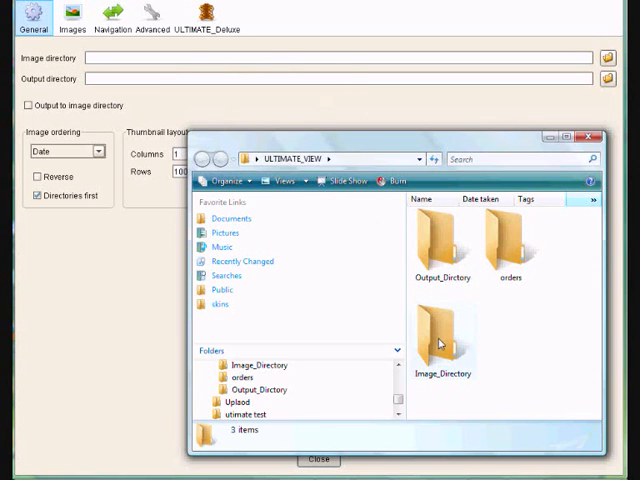
Use Image_Directory as the image source and Output_Directory as the output, then put the folder window away
left_click(444, 338)
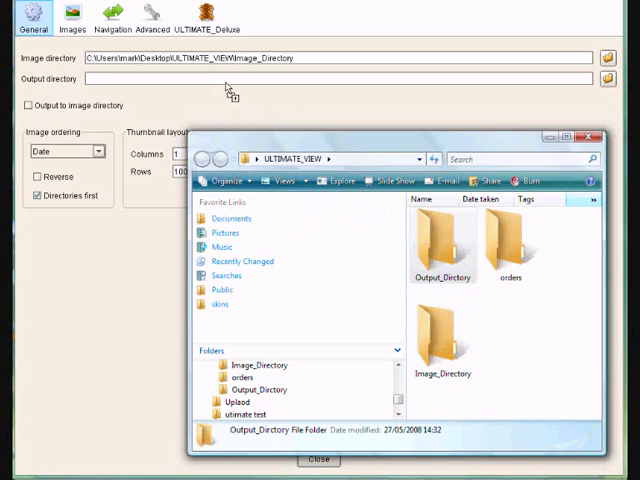
double_click(444, 248)
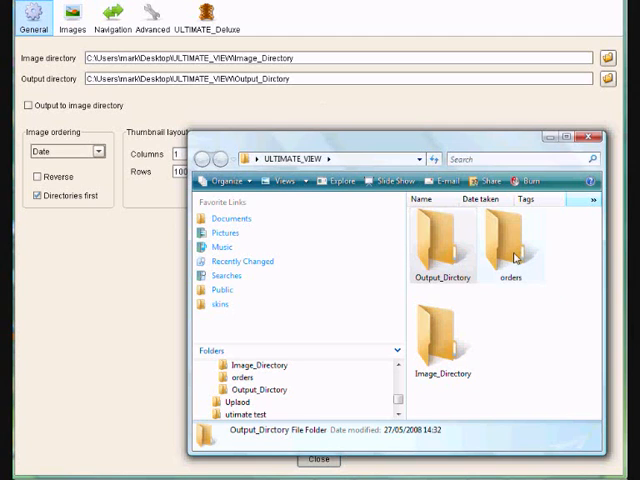
mouse_move(520, 320)
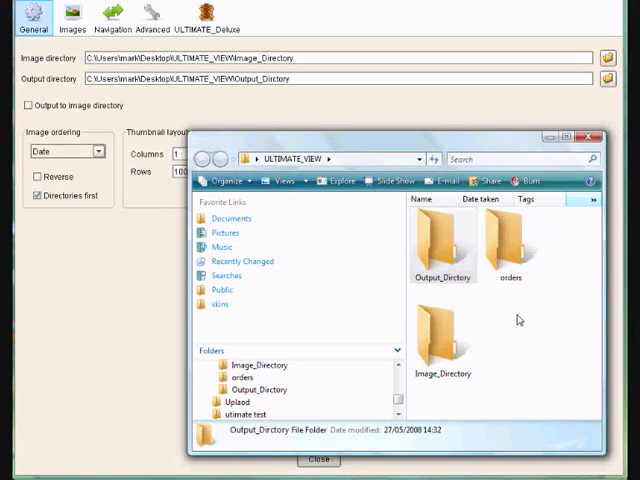
mouse_move(444, 330)
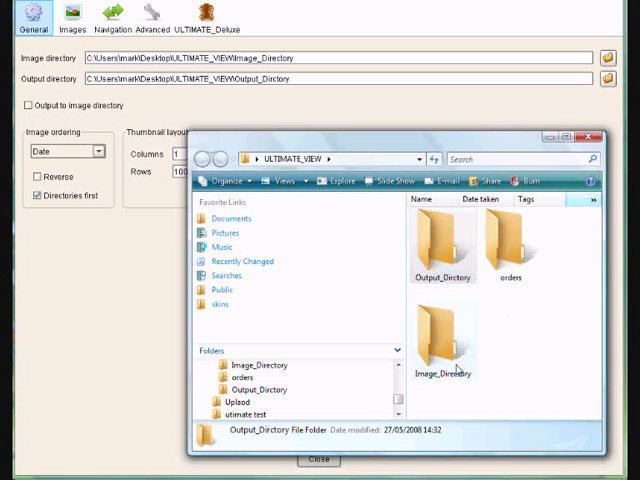
mouse_move(568, 272)
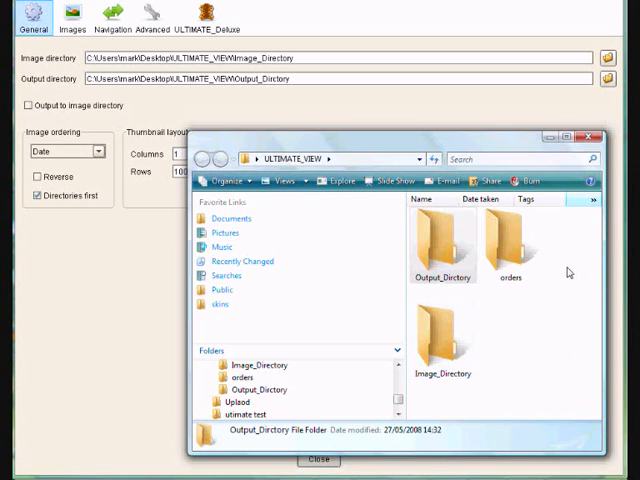
mouse_move(548, 276)
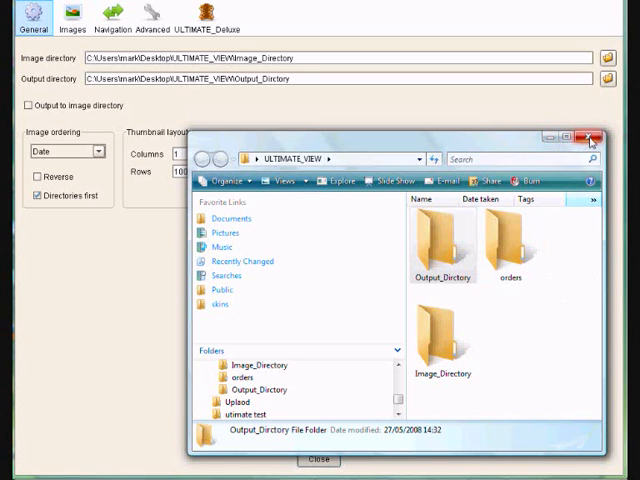
left_click(590, 144)
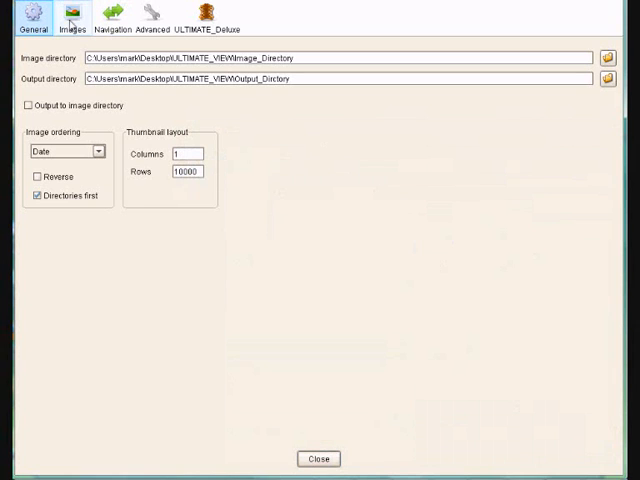
left_click(72, 14)
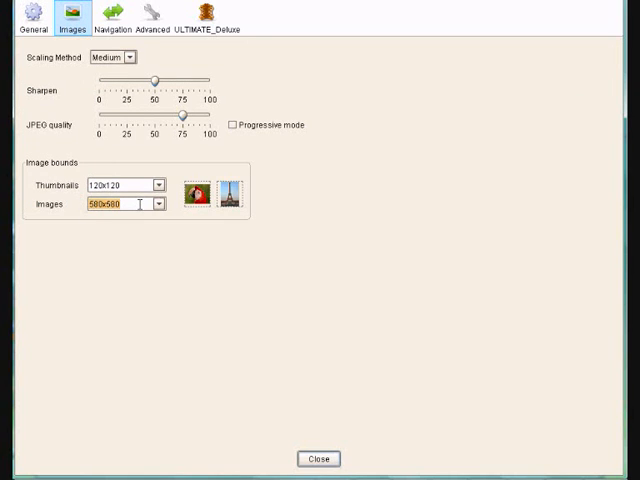
mouse_move(120, 204)
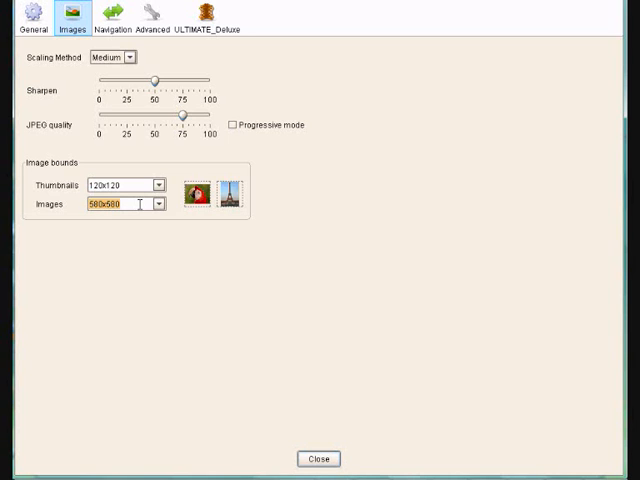
mouse_move(490, 104)
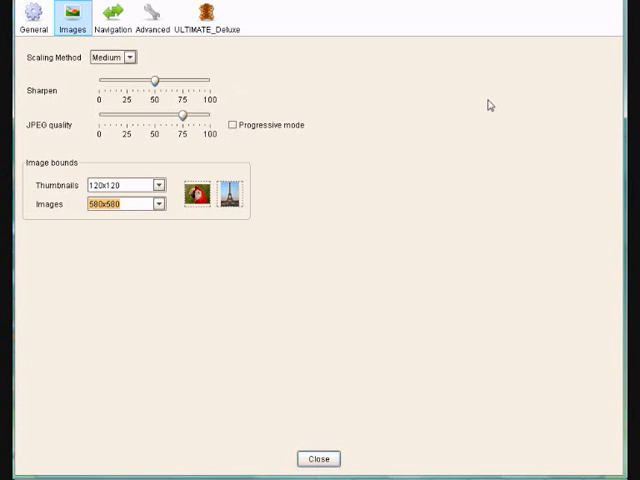
With images set to 580x580, move through the navigation linking options to the advanced album settings
left_click(112, 12)
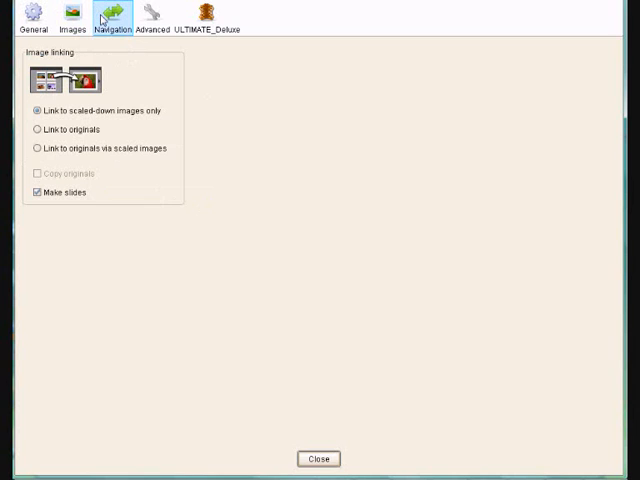
left_click(152, 16)
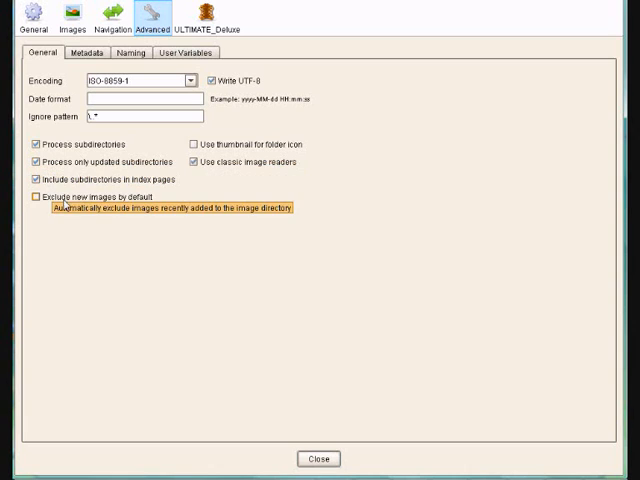
mouse_move(76, 188)
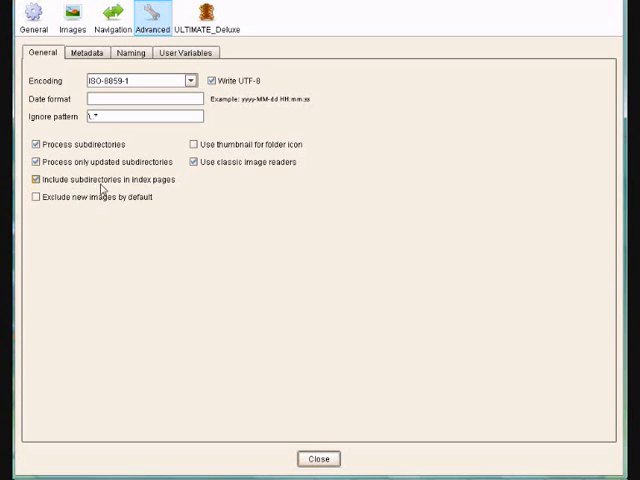
mouse_move(100, 196)
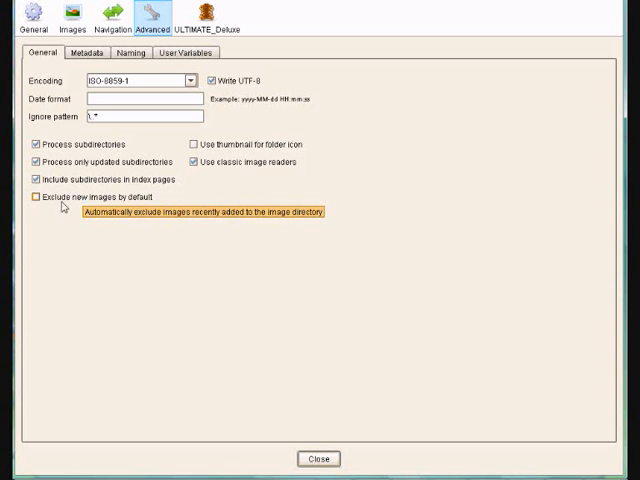
mouse_move(148, 230)
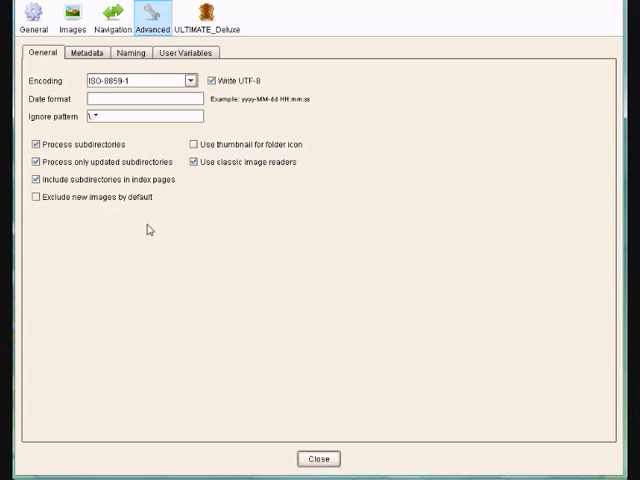
mouse_move(176, 190)
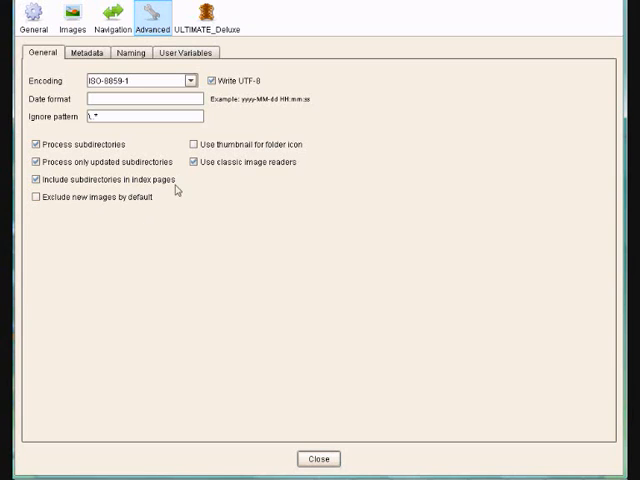